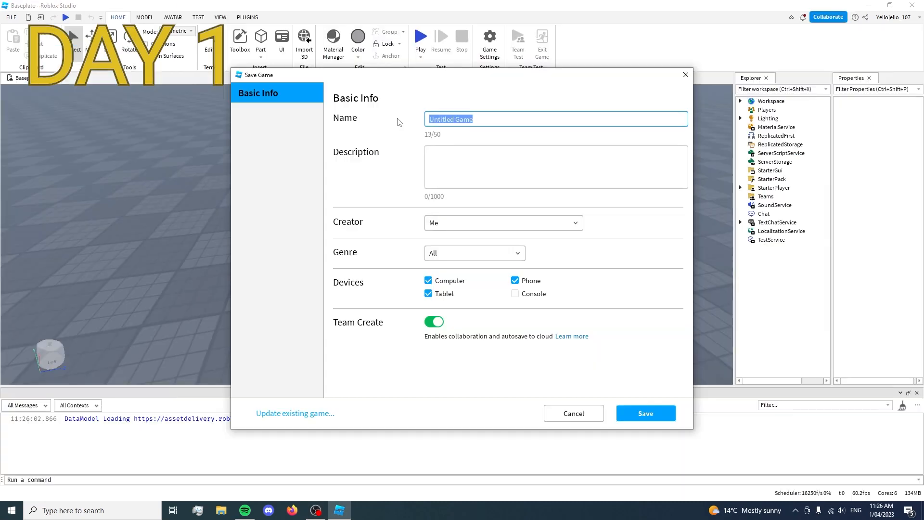
Step: Save the baseplate place to Roblox as 'Warehouse (working title)'
text(Warehouse (work)
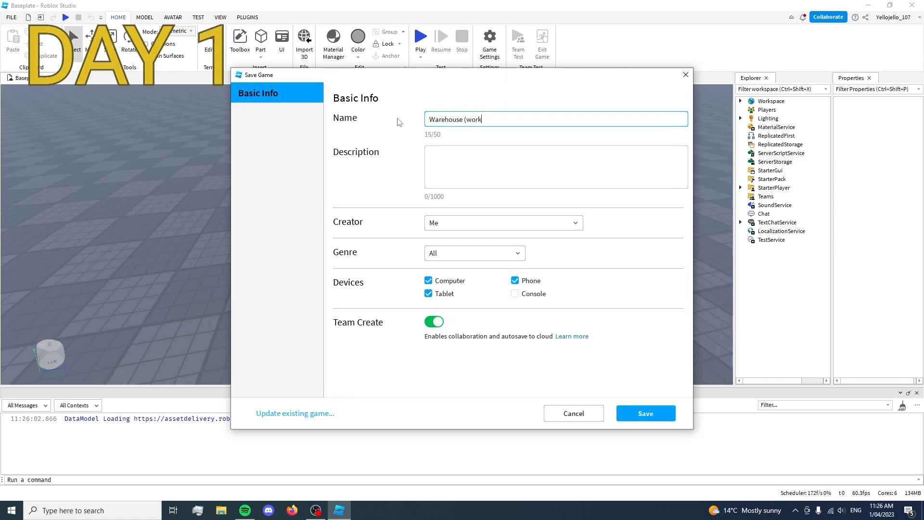
text(ing titl)
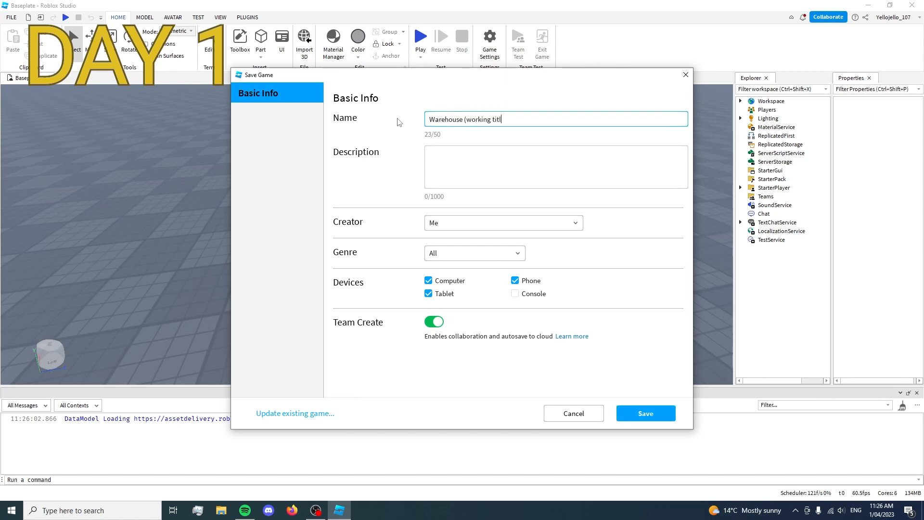
click(645, 413)
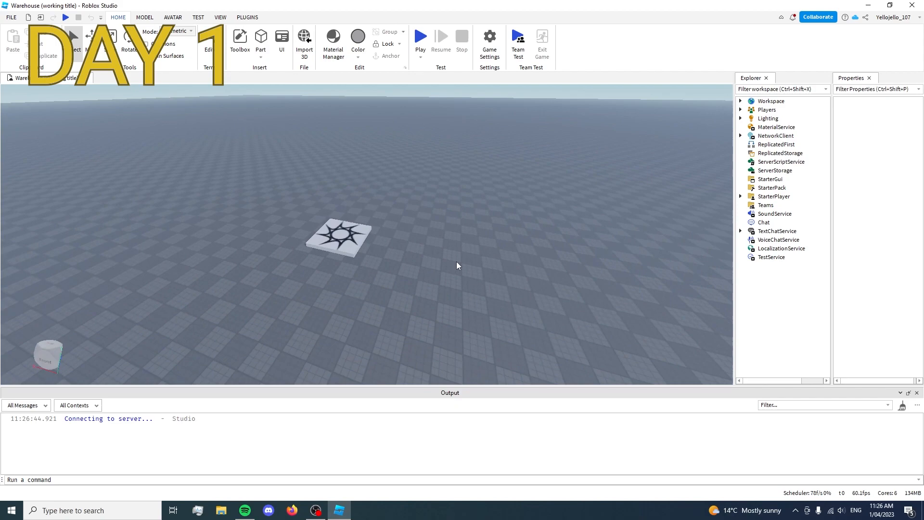
Step: Write a StartGame Triggered handler in StartMatch that destroys every obelisk-touching part
click(338, 236)
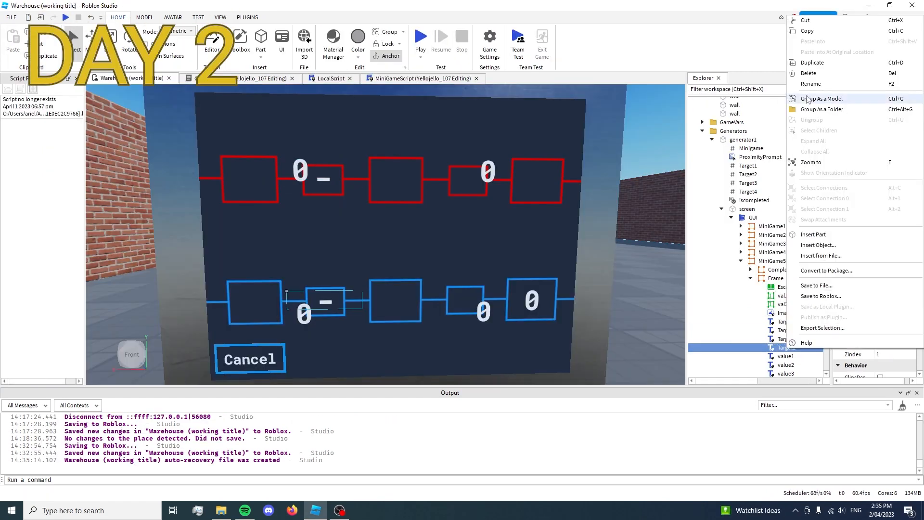
click(786, 338)
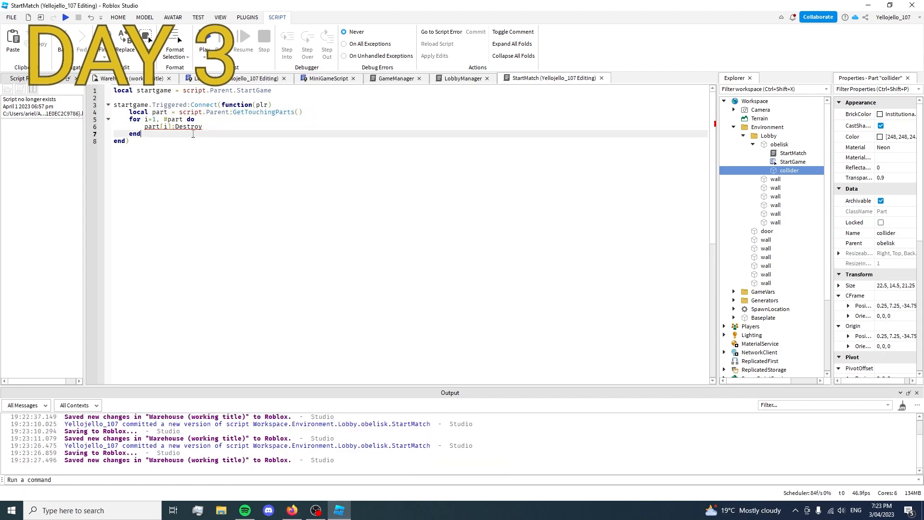
Step: Replace Destroy with print(part.Name), start a playtest, and review MiniGameScript
text(print(part.Name))
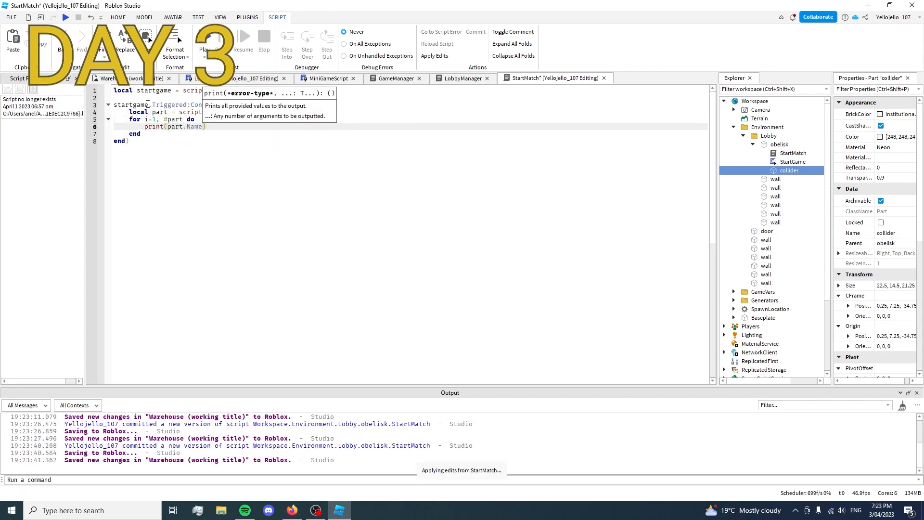
click(462, 78)
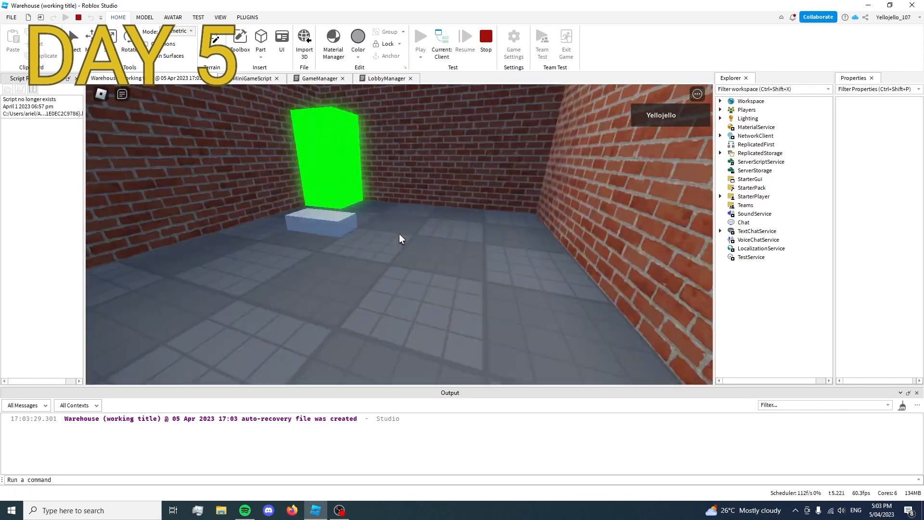
click(210, 78)
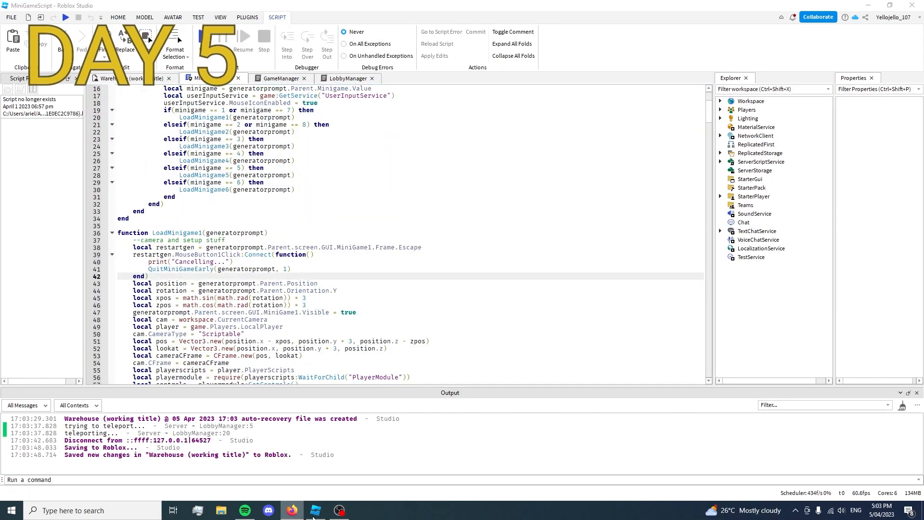
scroll(down, 3)
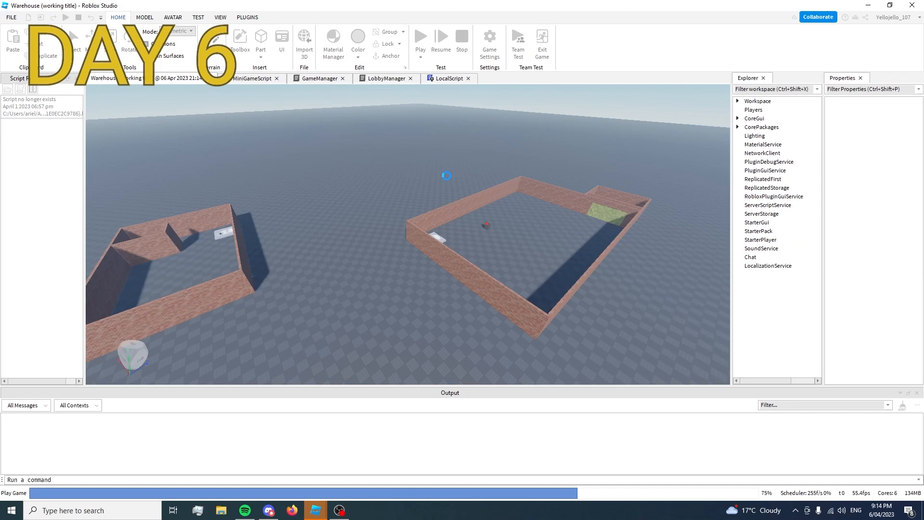
Step: Start a 2-player Local Server test and expand ServerScriptService
click(420, 37)
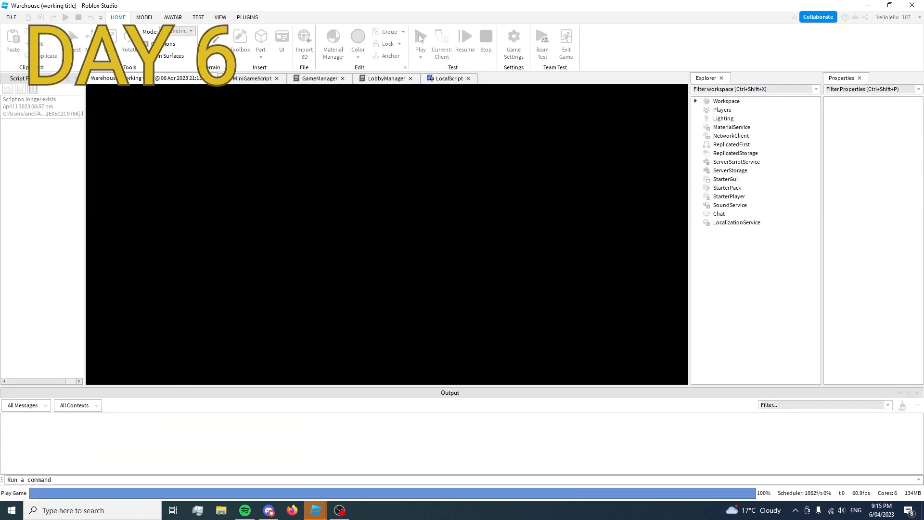
click(419, 36)
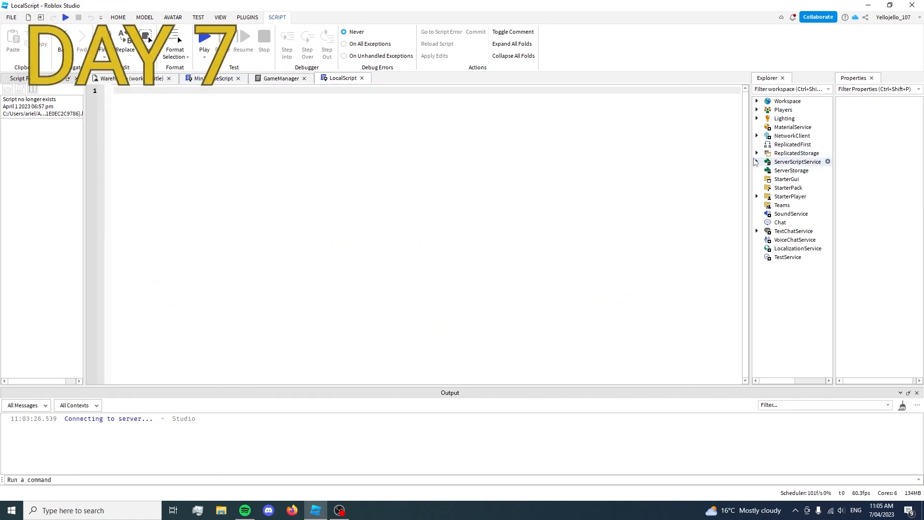
click(280, 78)
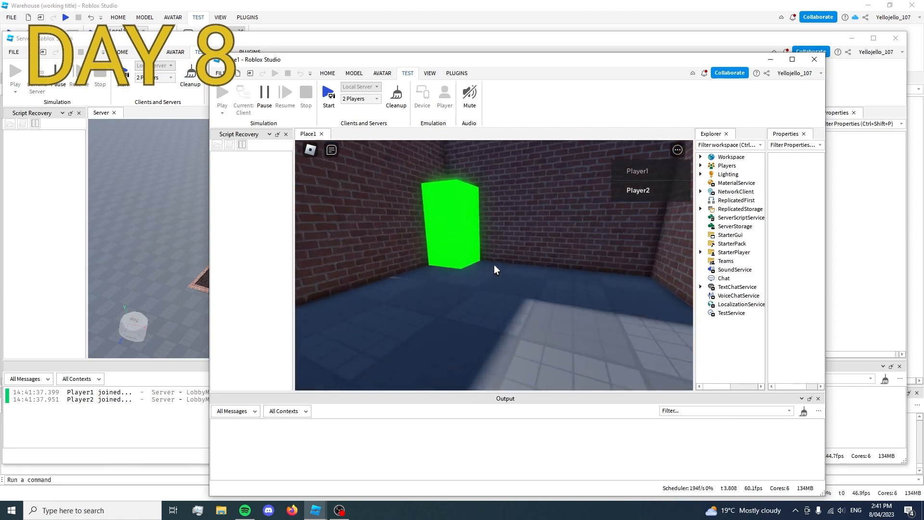
key(Escape)
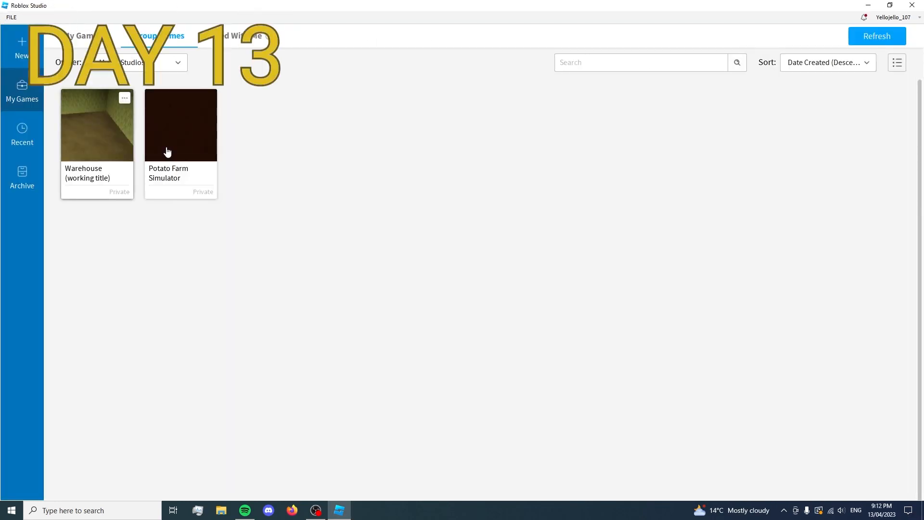
double_click(180, 124)
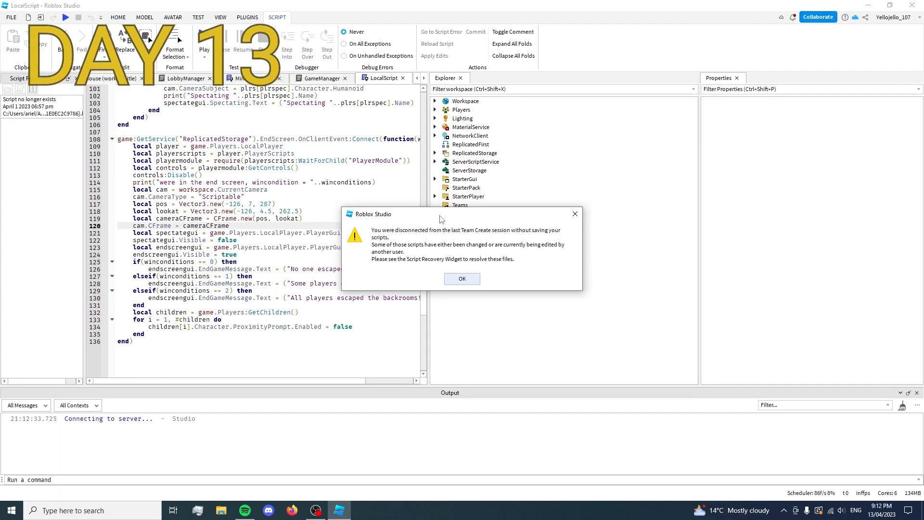
click(462, 278)
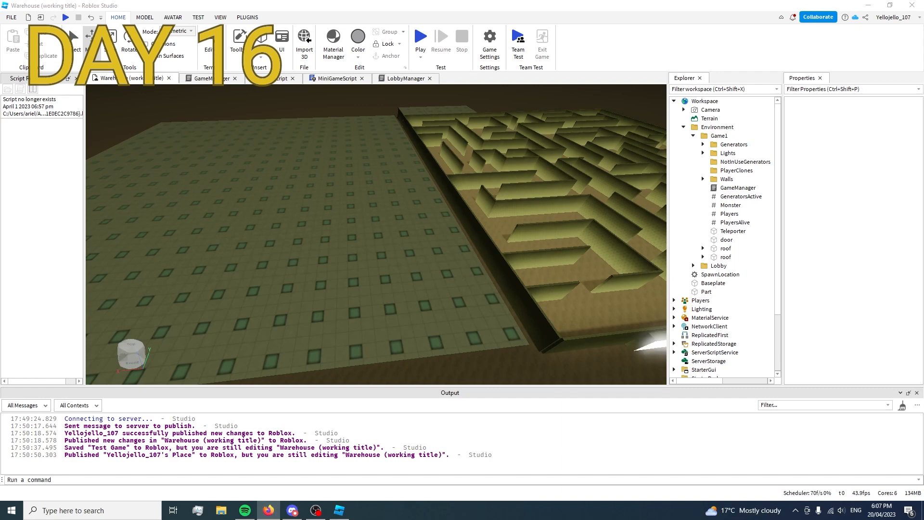
click(488, 42)
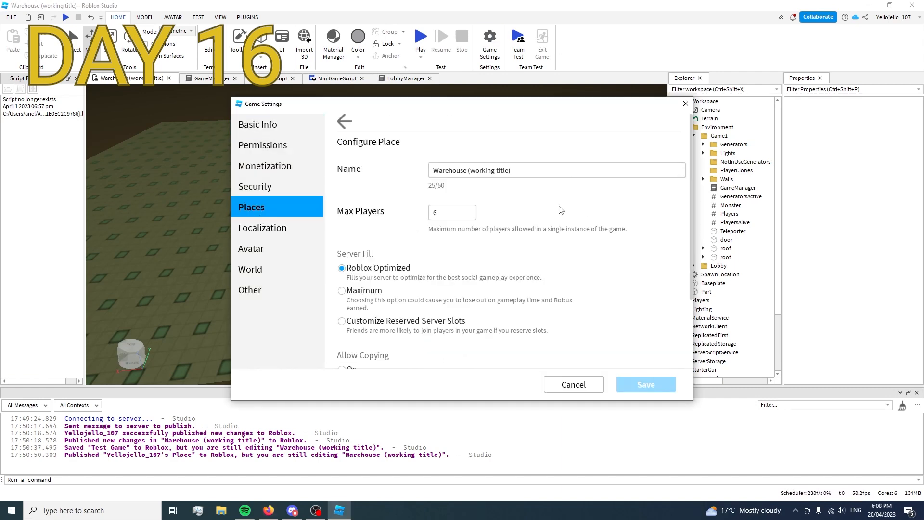
click(572, 384)
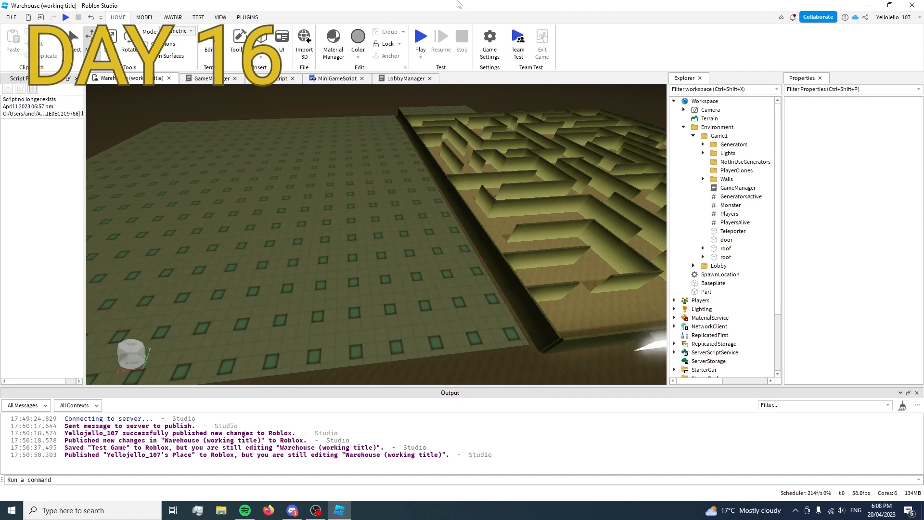
click(420, 39)
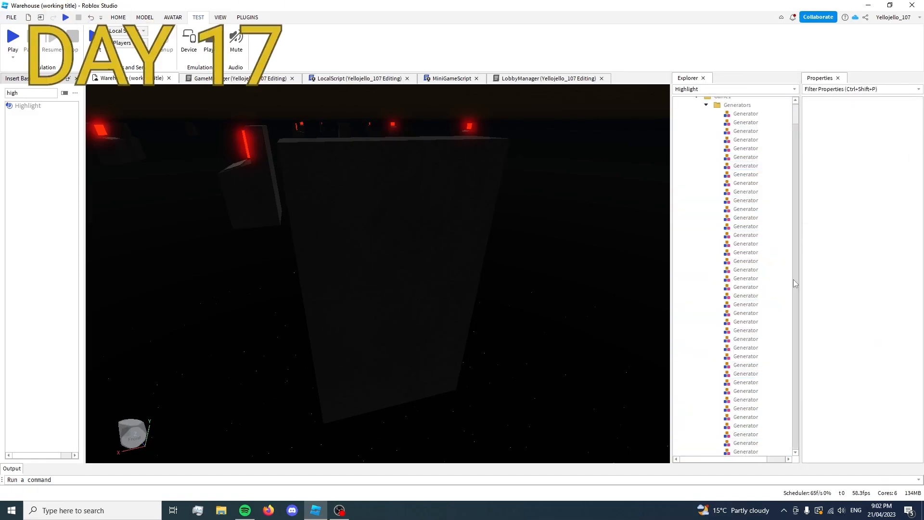
Step: Add a Highlight to the Generator with FillColor 0,255,0 and DepthMode AlwaysOnTop
click(753, 171)
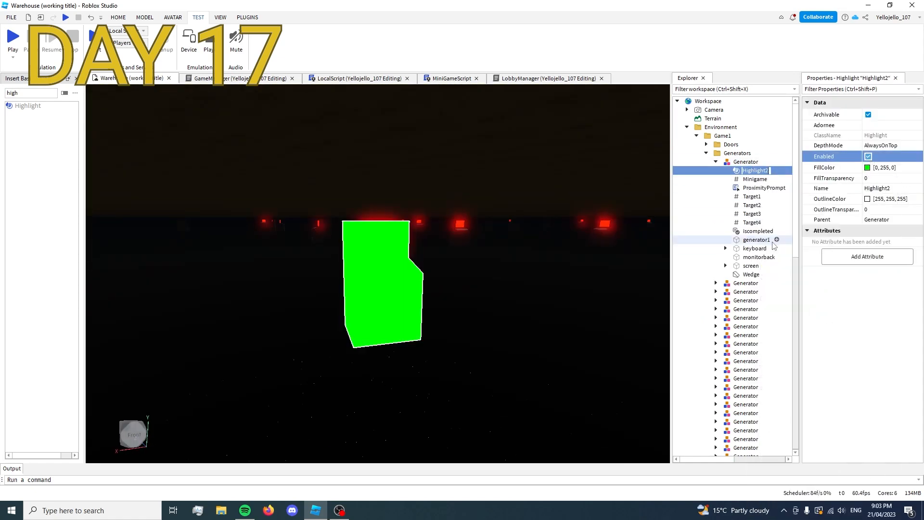
click(358, 78)
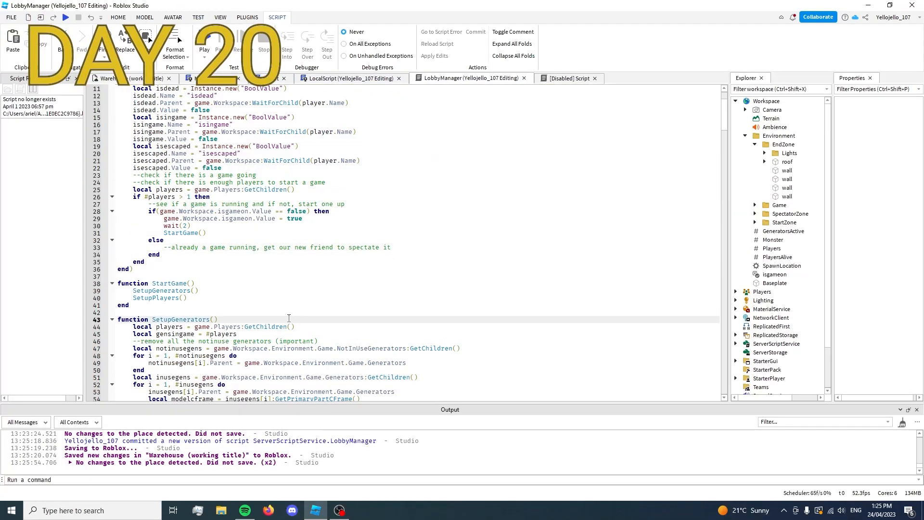
Step: Type a print("") line into LobbyManager's player setup code
text(print(""))
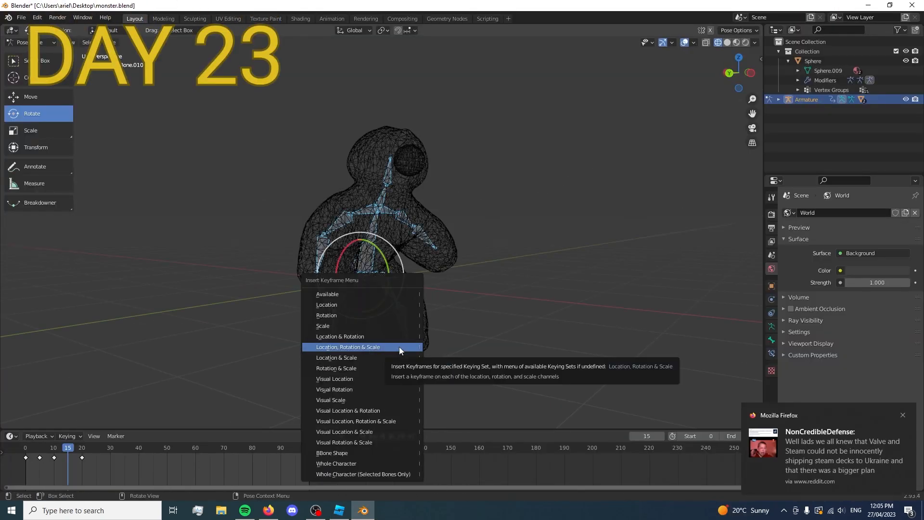
Step: Keyframe location, rotation and scale of the posed bones, then move to a later frame
click(348, 347)
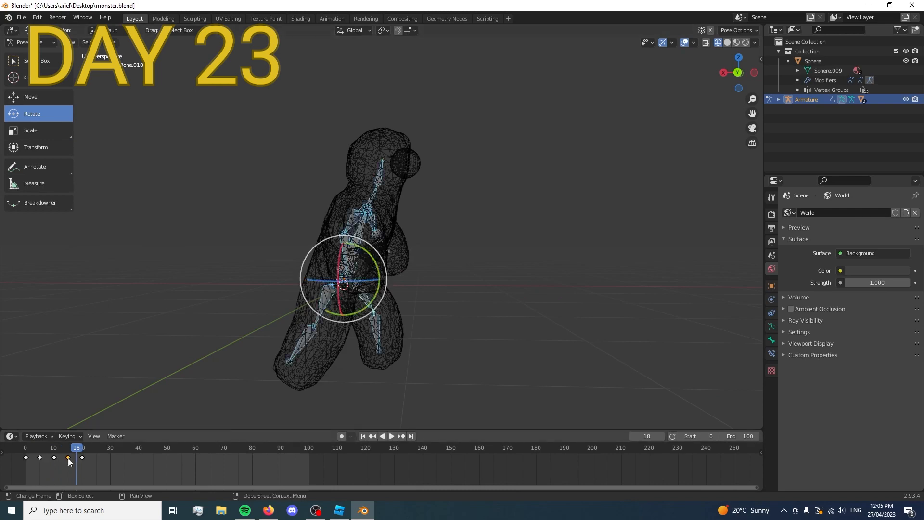
click(391, 436)
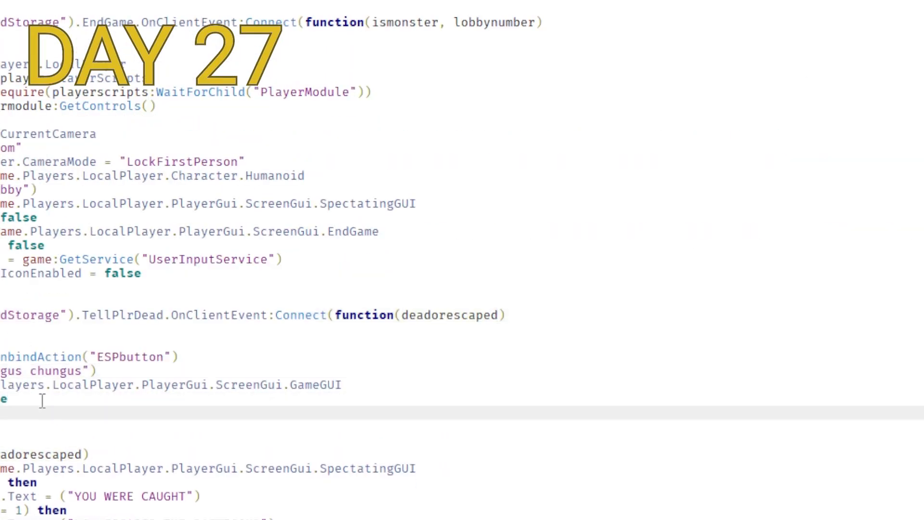
Step: Write SetupGenerators, SendPlayerArray spawning, and GeneratorsActive door-opening code in GameManager
scroll(down, 3)
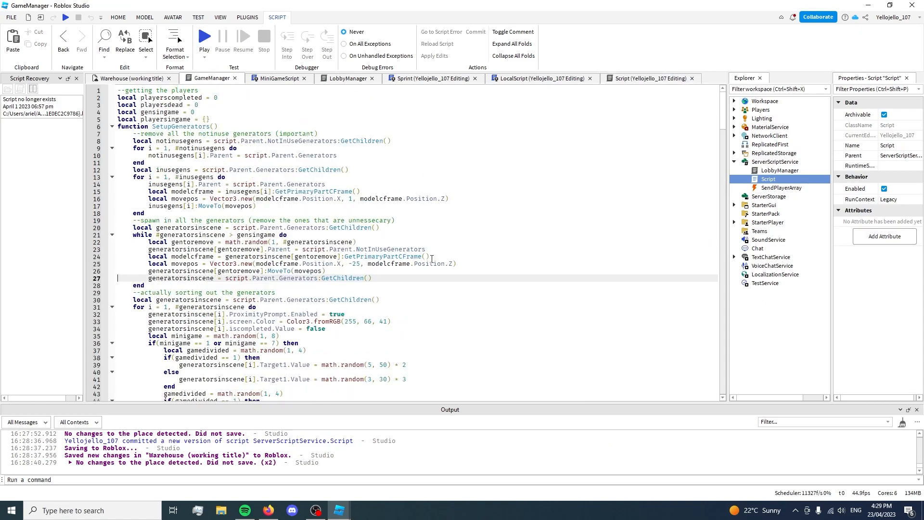
scroll(down, 3)
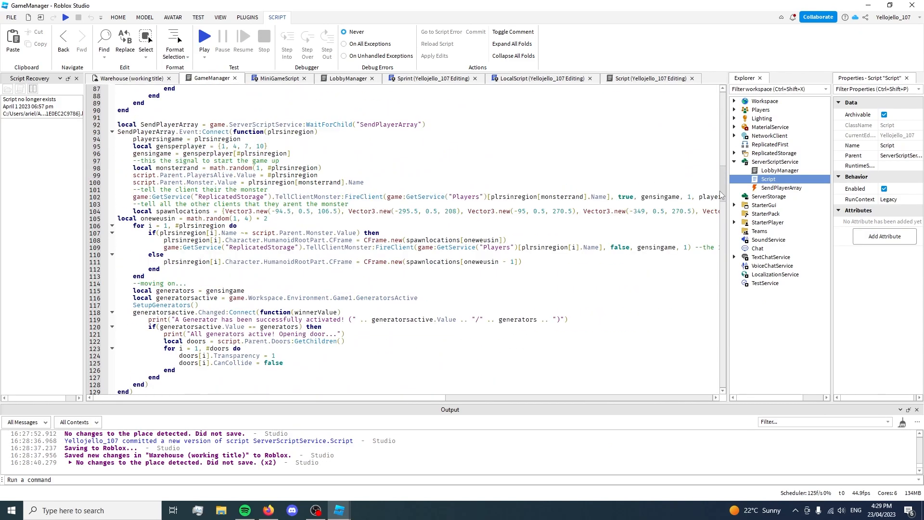
click(649, 78)
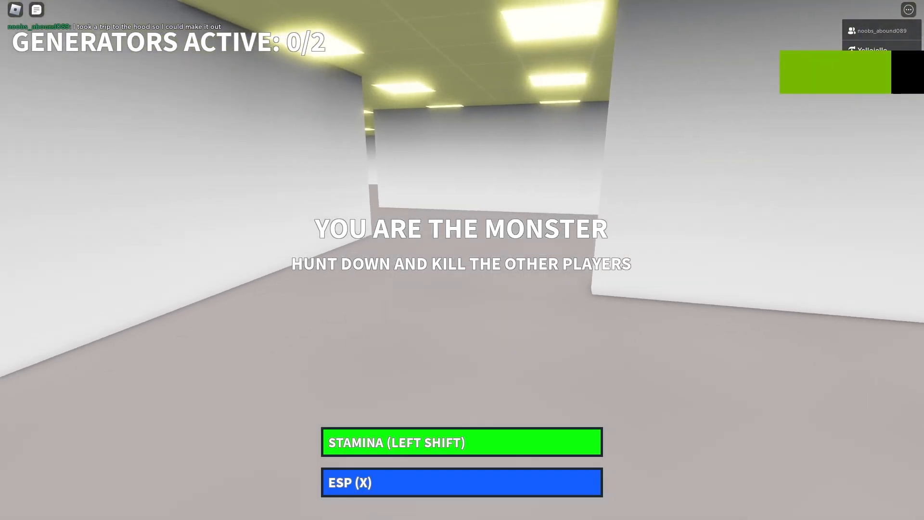
Step: Play a round as the monster, then spectate another player until the escape screen
key(x)
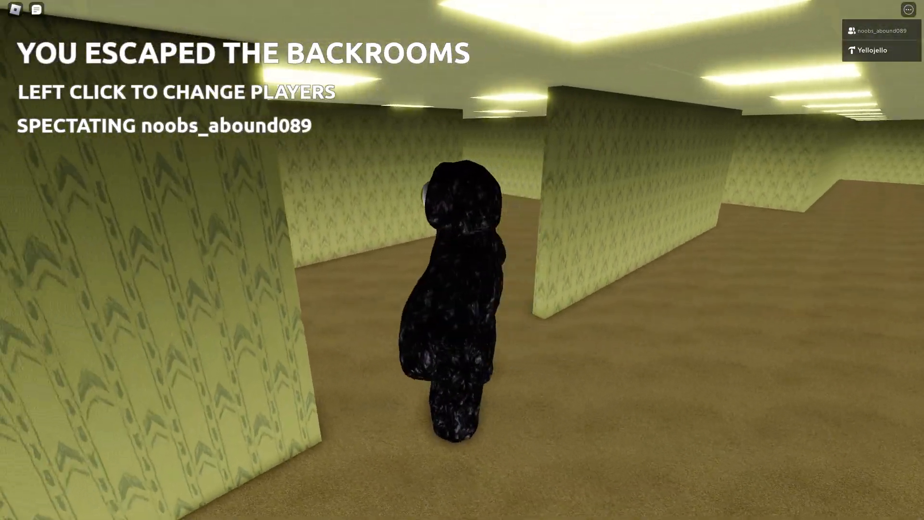
click(462, 260)
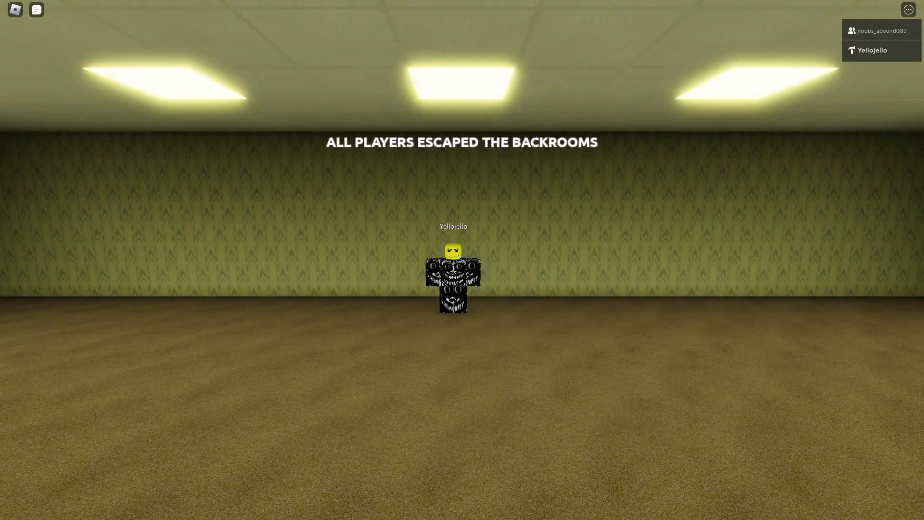